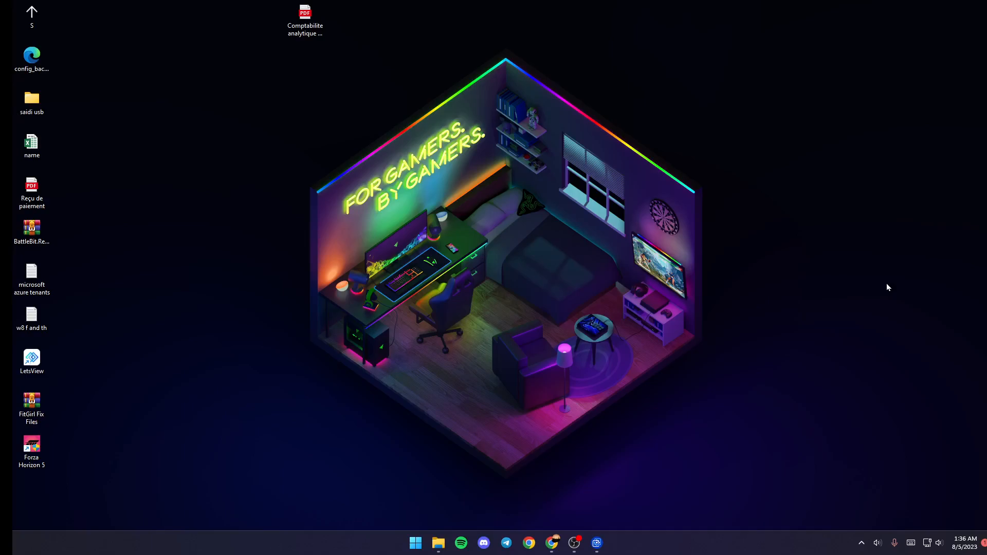
mouse_move(860, 540)
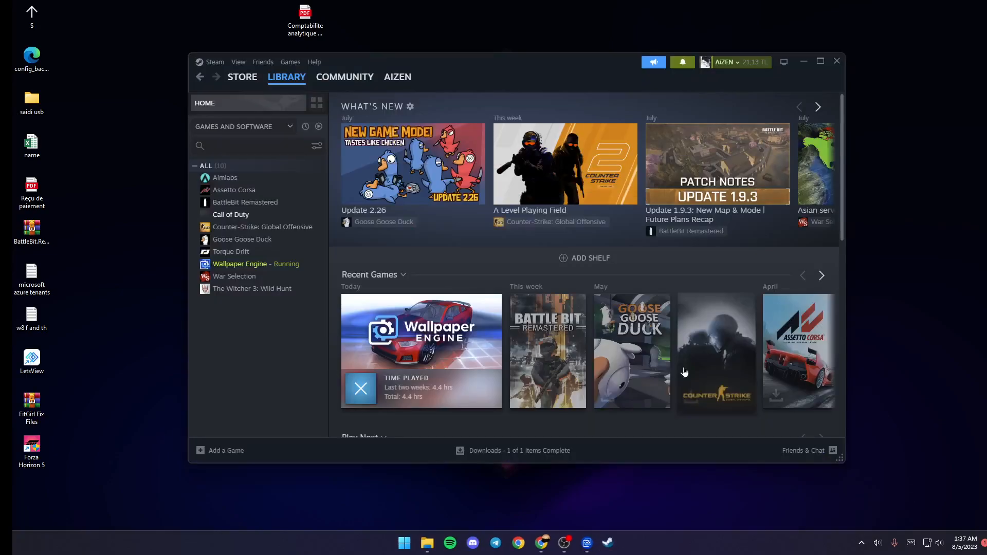
- View the Wallpaper Engine library page in Steam, then close the Steam window
click(239, 264)
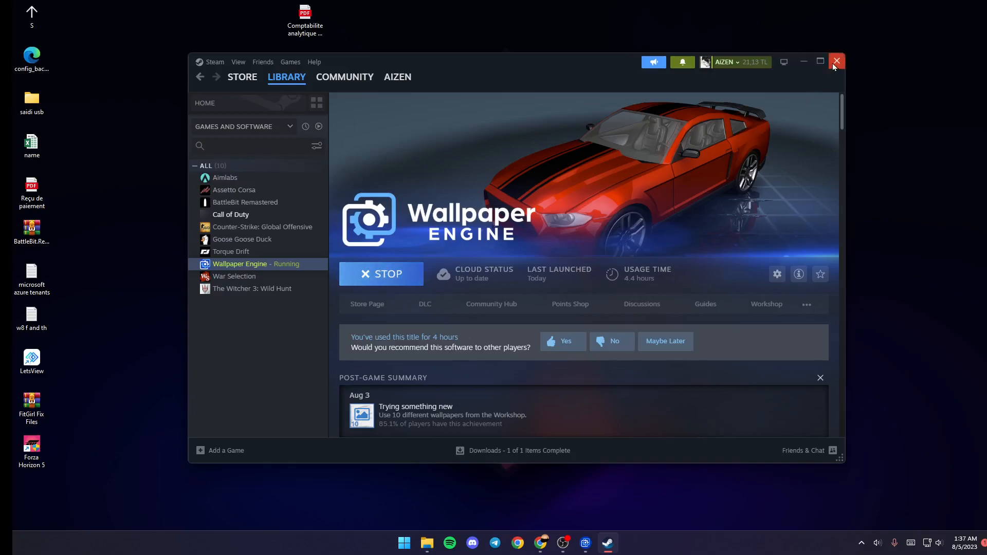
click(837, 61)
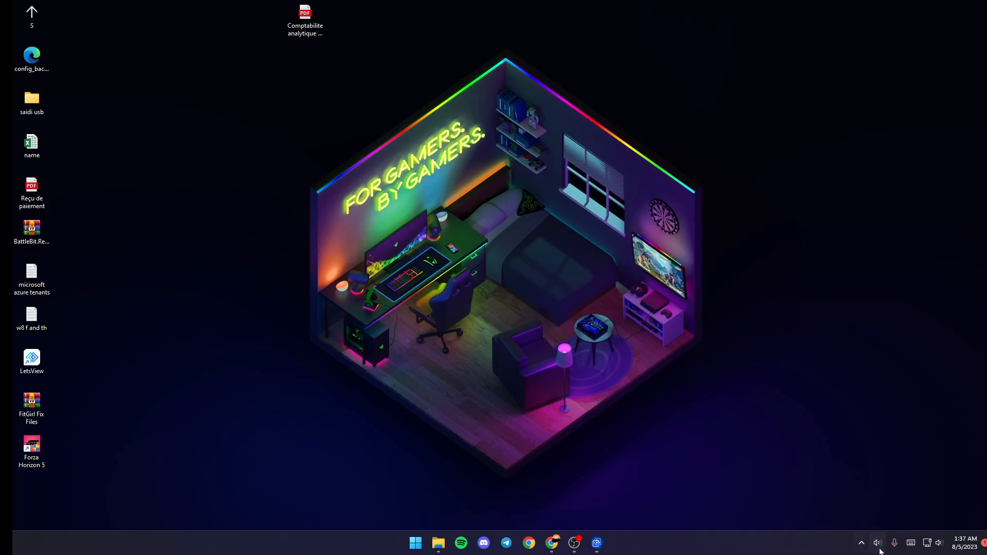
- Expand the hidden notification-area icons to reach the running Wallpaper Engine
click(861, 541)
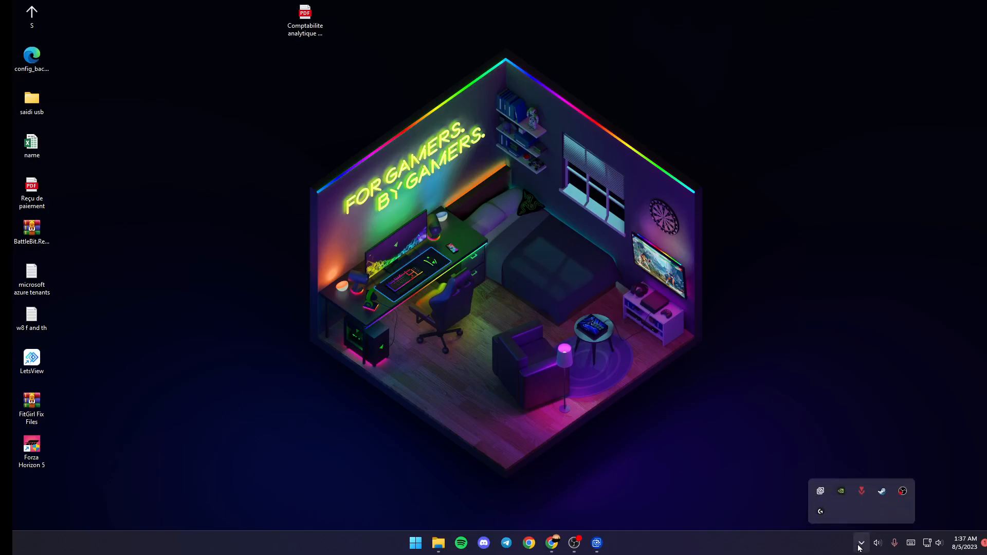
mouse_move(802, 499)
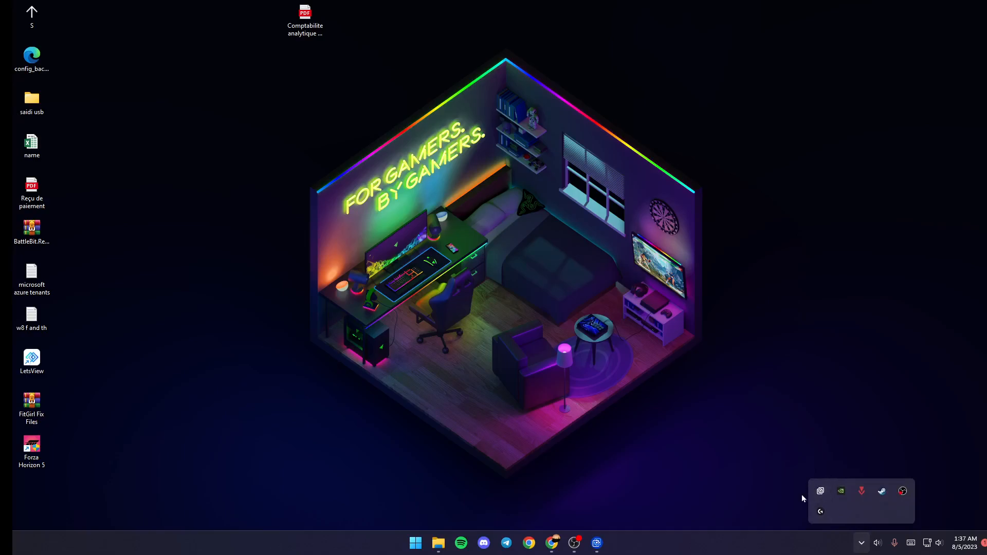
mouse_move(798, 441)
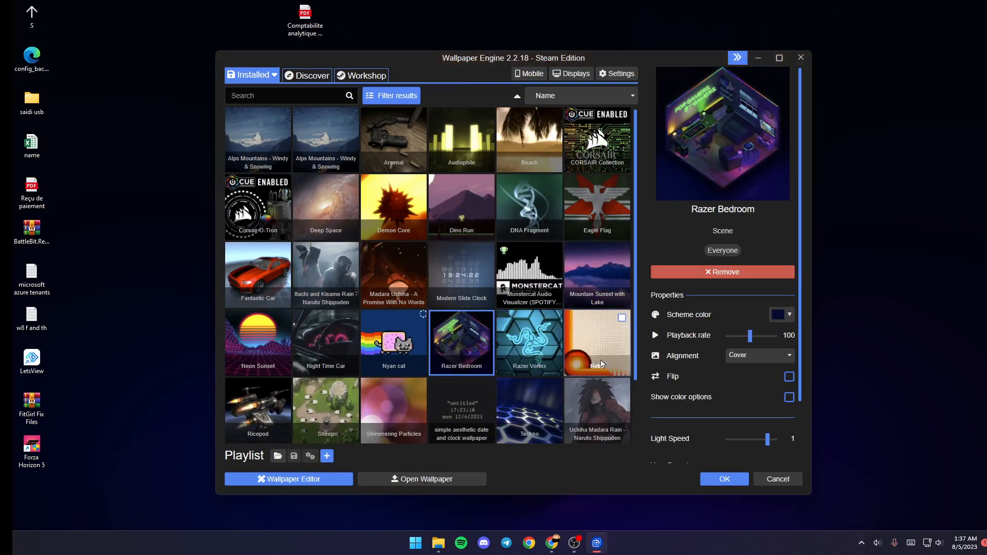
- Apply Mountain Sunset with Lake from the Installed tab as the desktop wallpaper
click(597, 275)
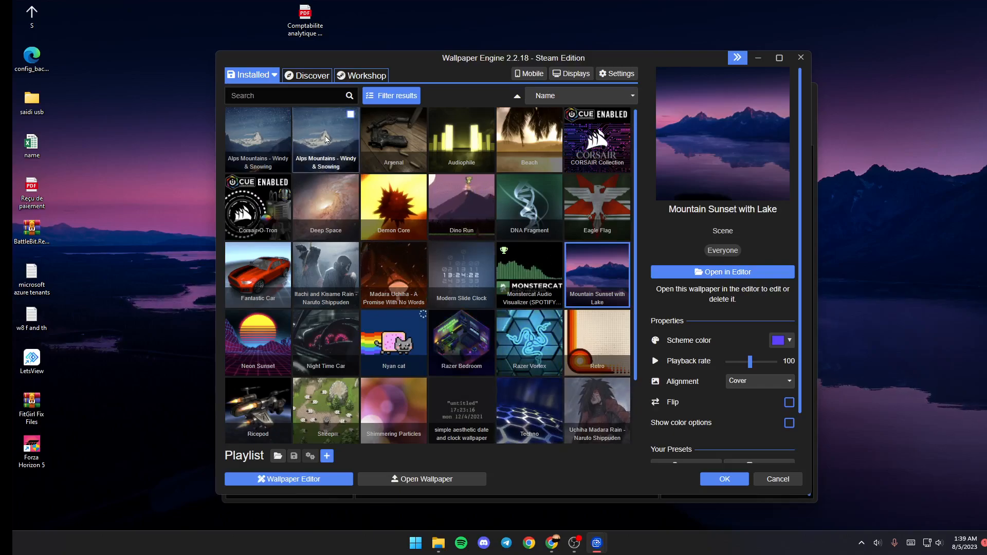
mouse_move(434, 198)
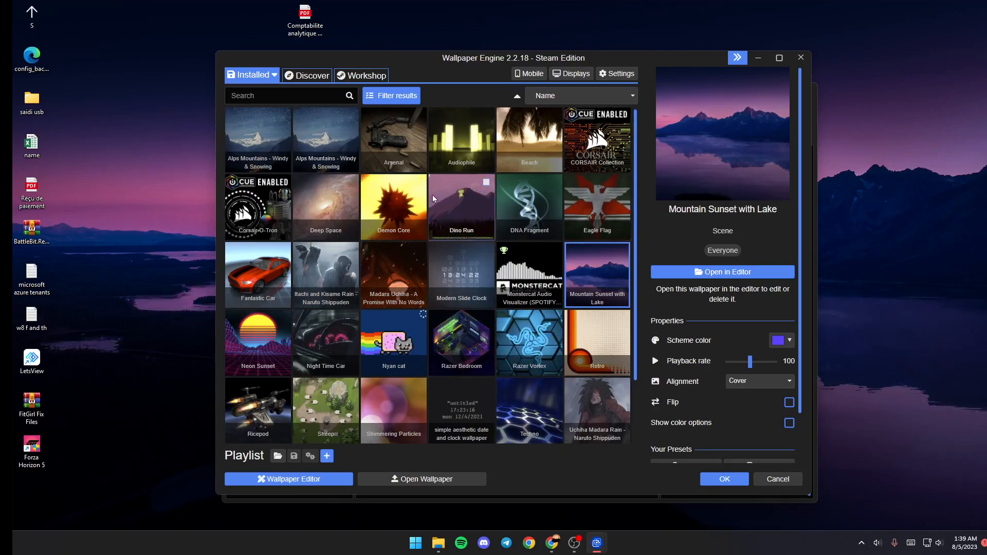
mouse_move(507, 233)
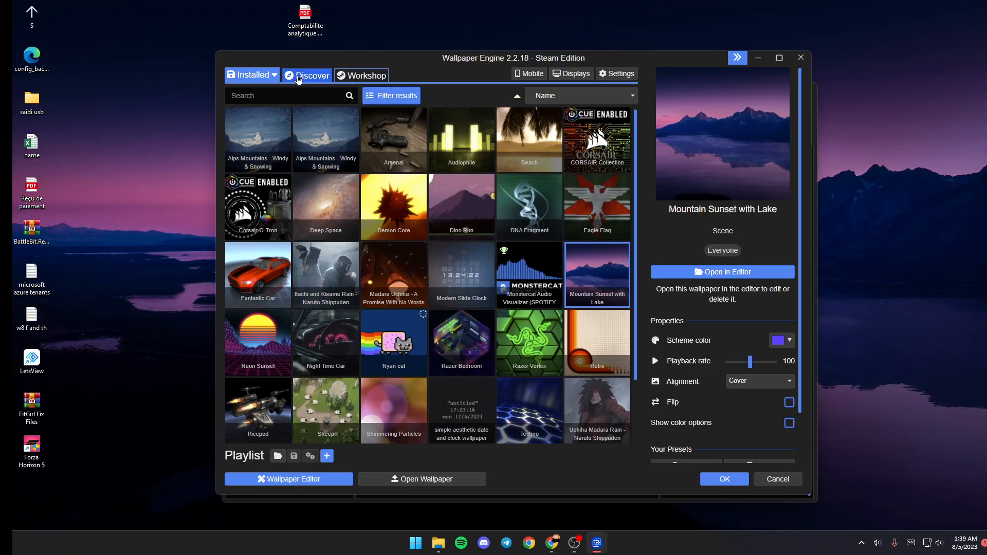
click(308, 75)
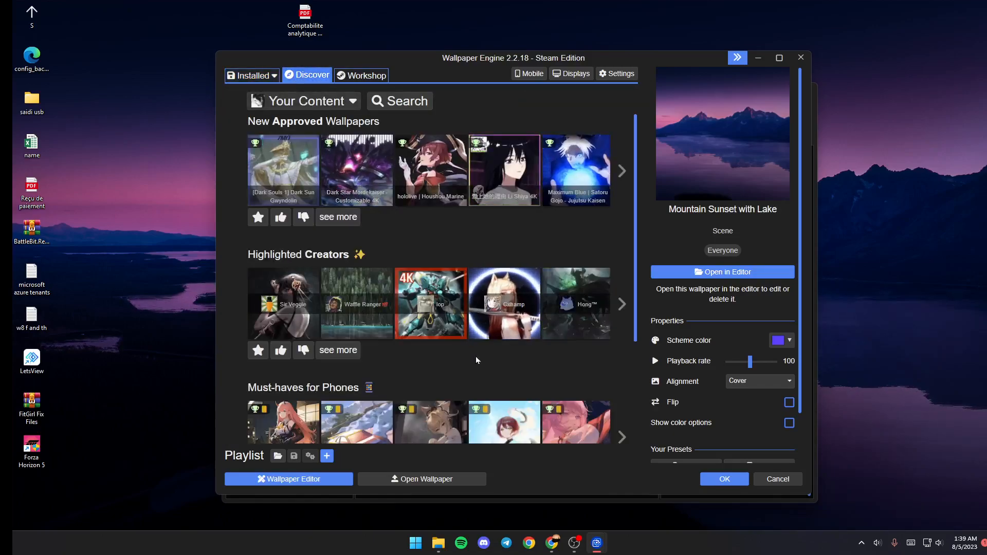
mouse_move(335, 274)
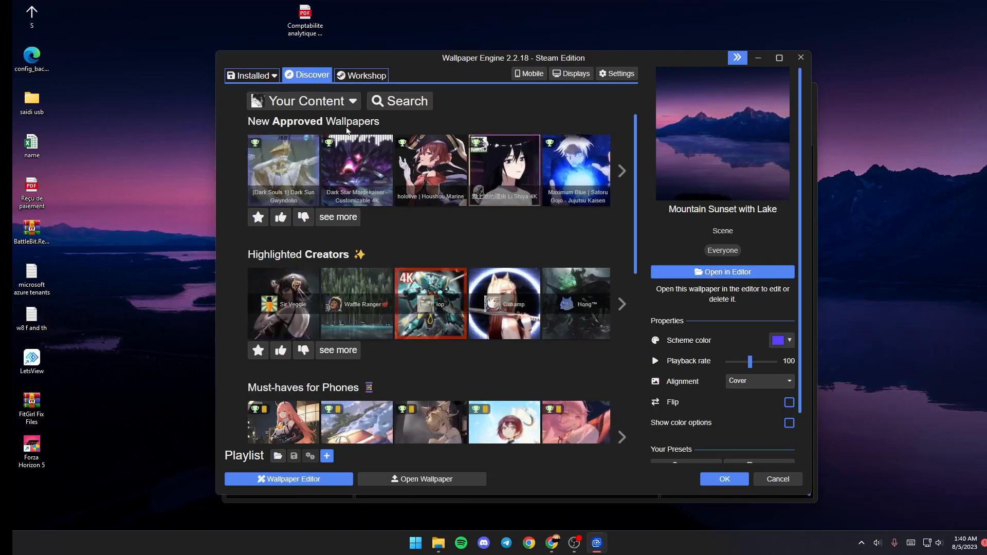
mouse_move(402, 130)
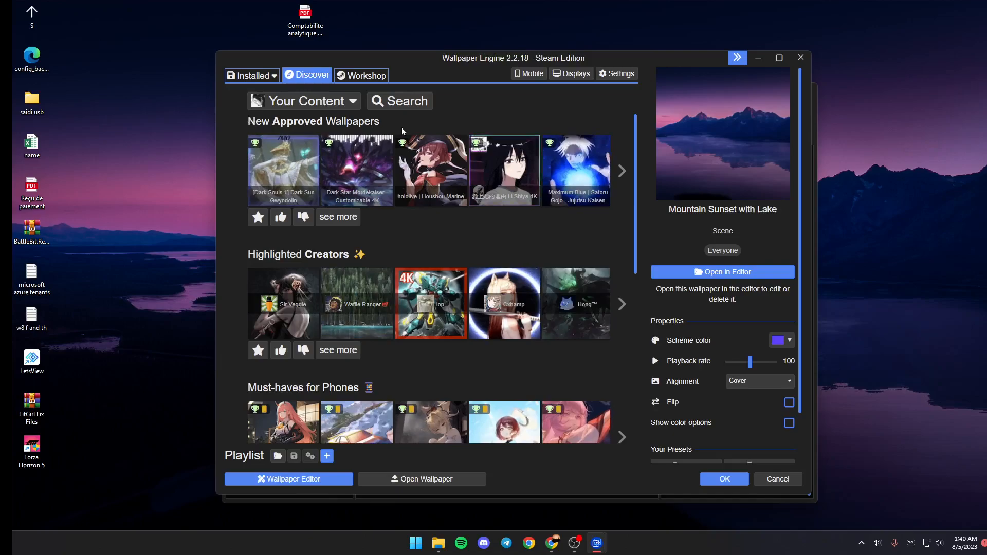
mouse_move(354, 299)
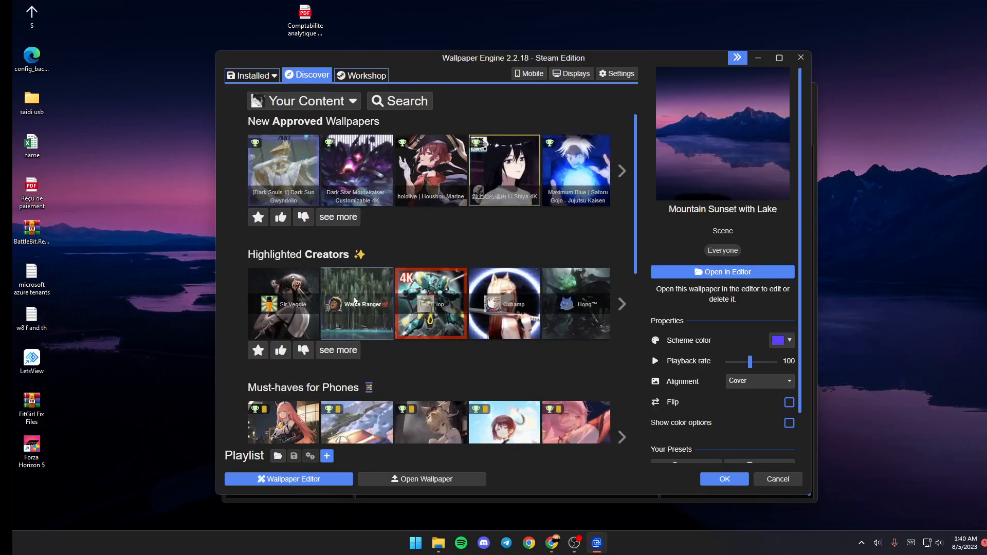
scroll(down, 3)
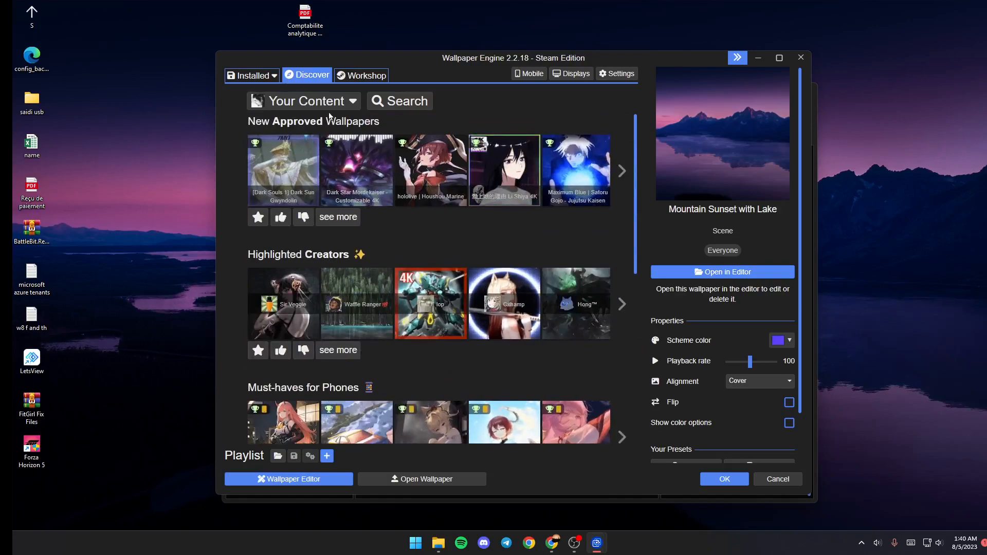
click(366, 75)
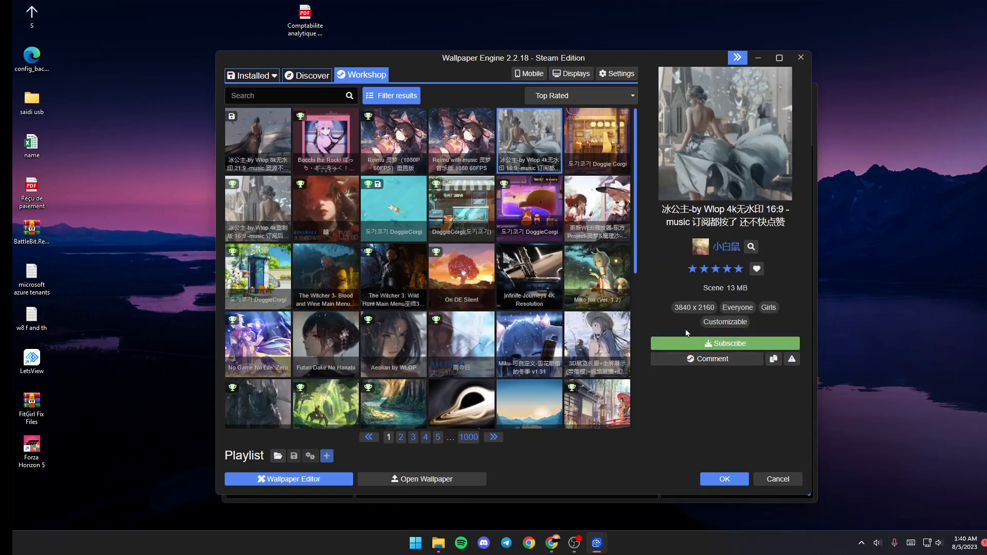
click(251, 75)
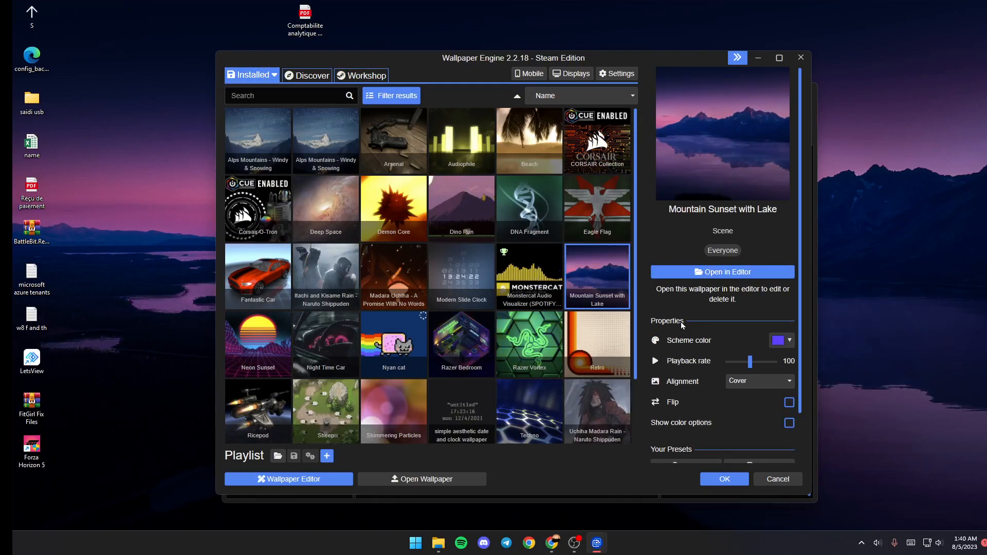
mouse_move(722, 278)
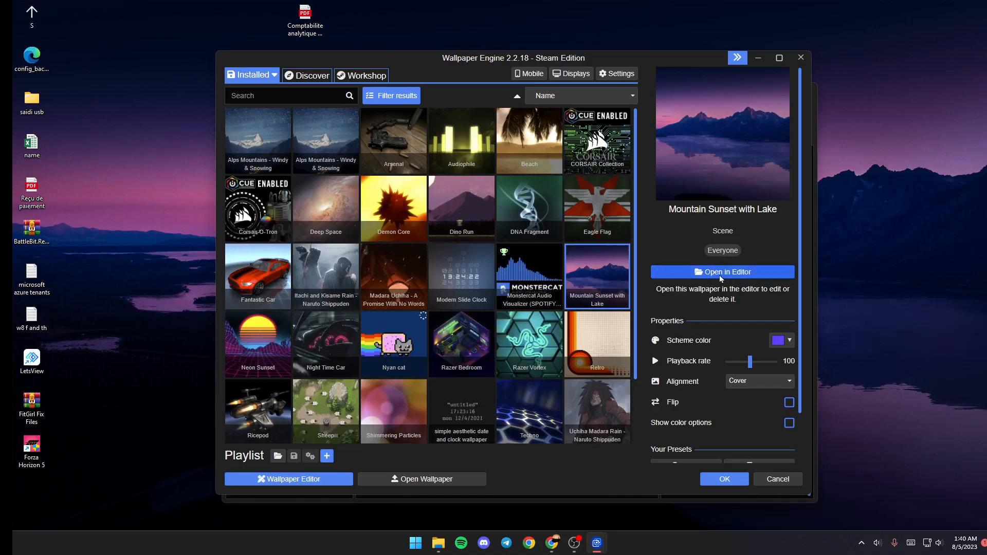
click(722, 272)
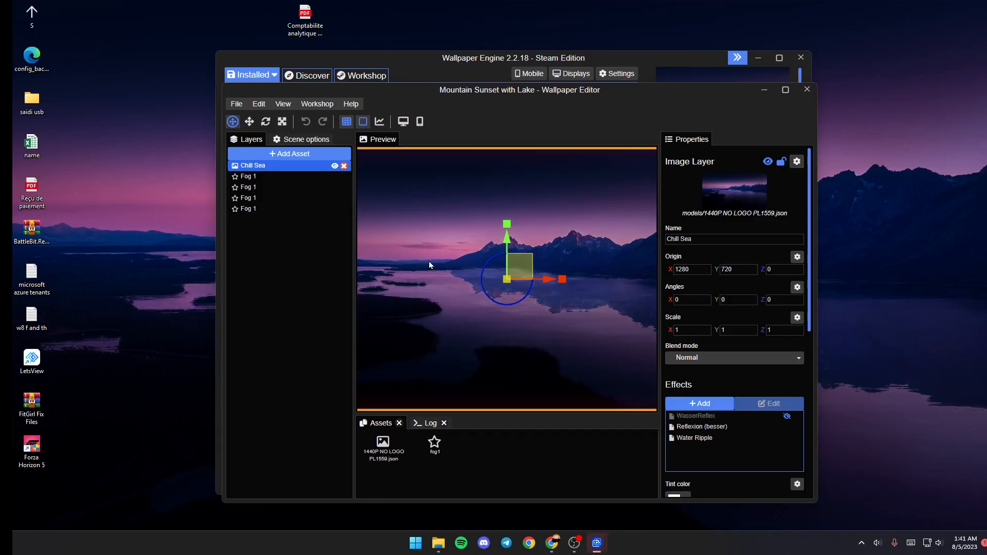
mouse_move(486, 324)
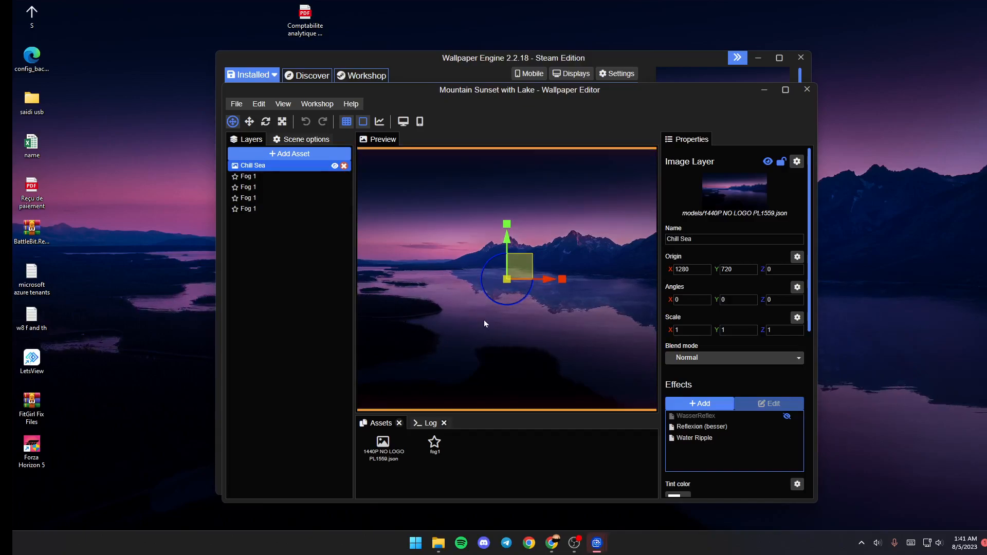